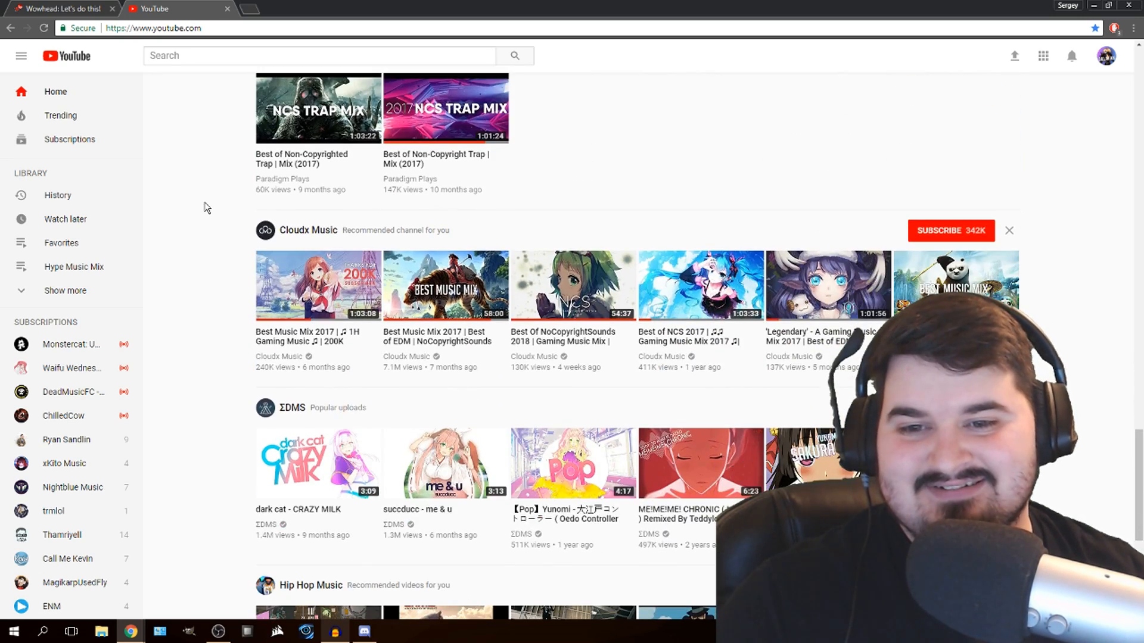
Switch from YouTube back to the Wowhead home page and its news feed.
click(318, 462)
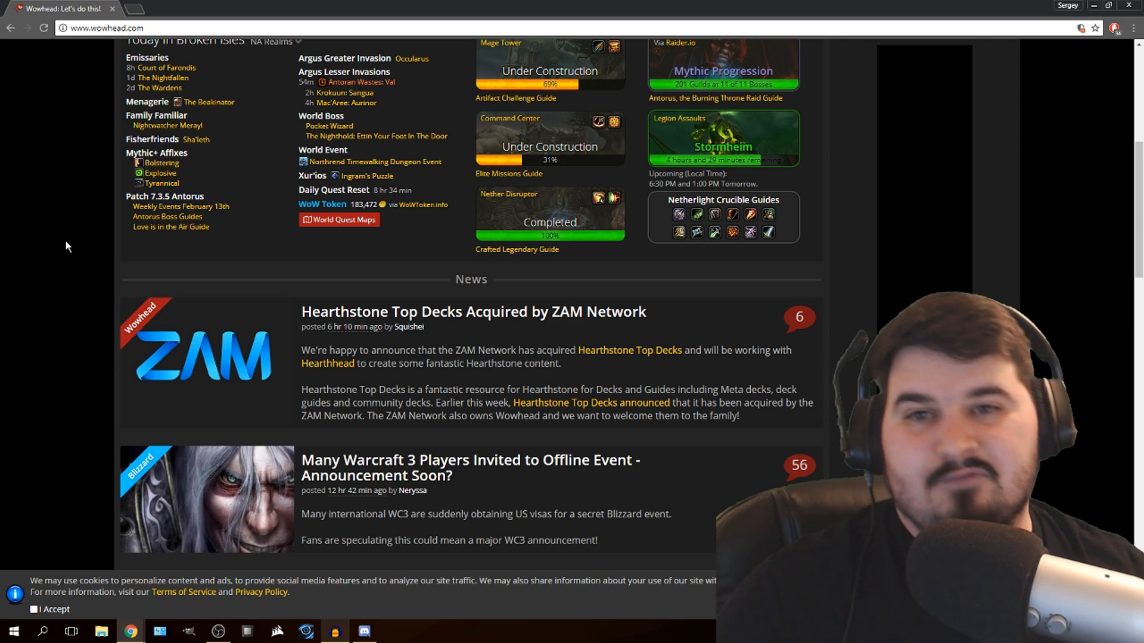
Open the 'Hotfixes to Allied Race Heritage Armor Set Appearances' article from the news feed.
scroll(down, 3)
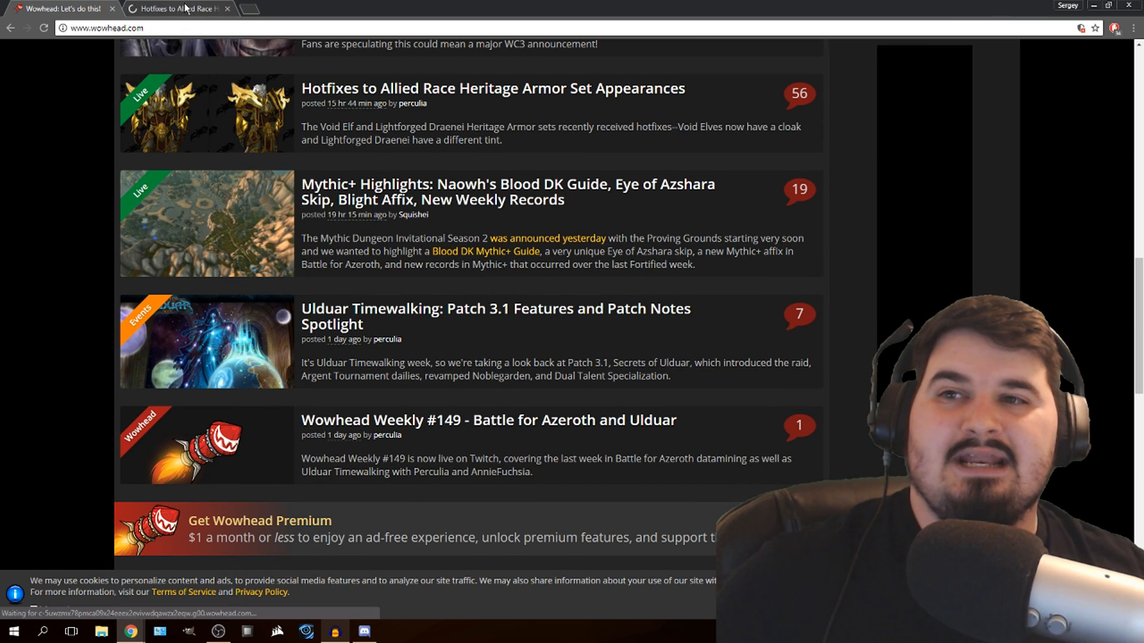
click(492, 87)
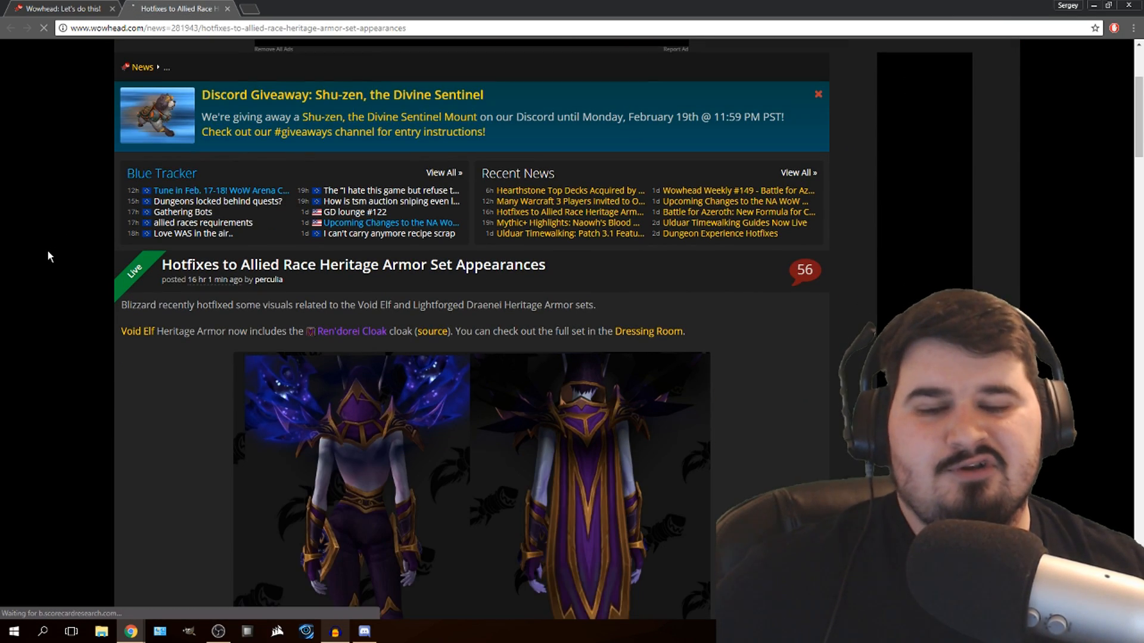
Scroll through the article to the old versus new Lightforged Draenei armor tints.
scroll(down, 3)
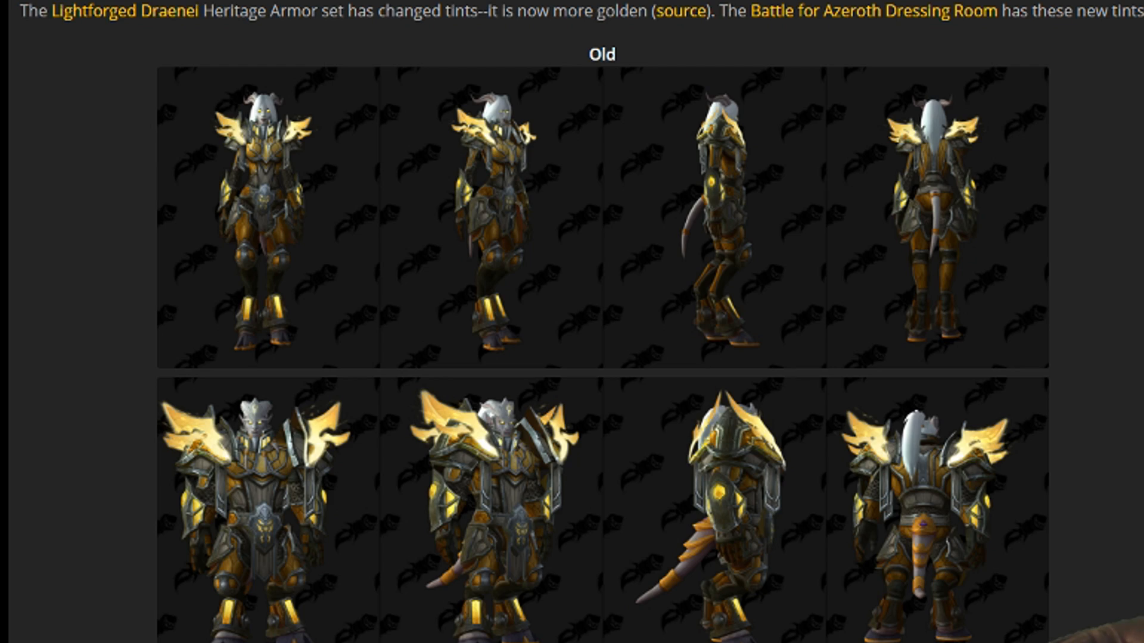
scroll(down, 3)
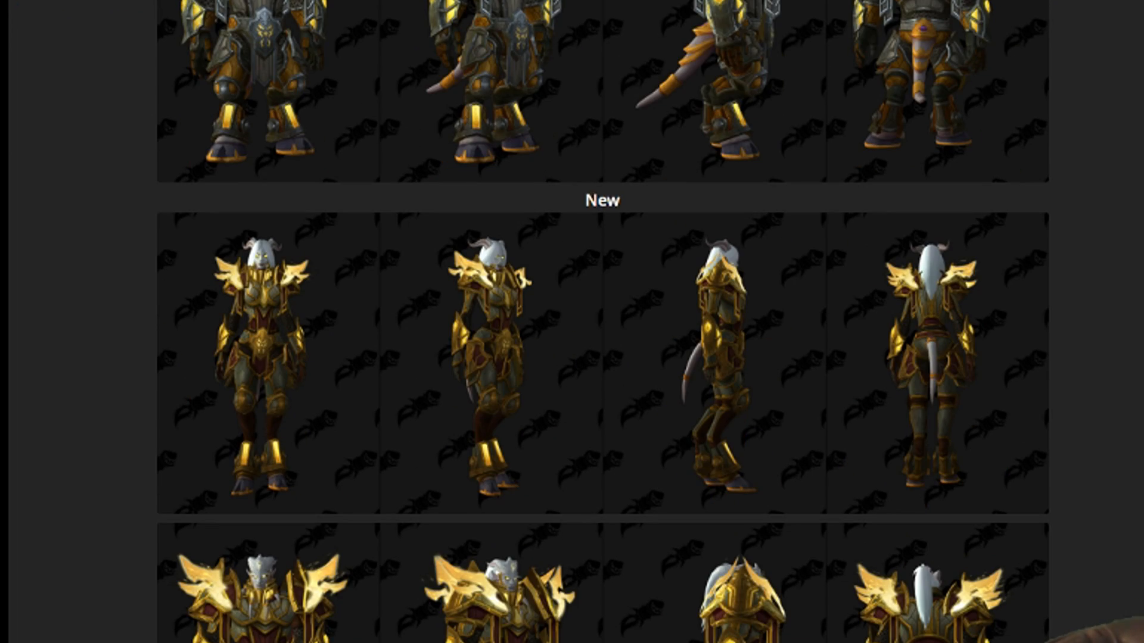
scroll(down, 3)
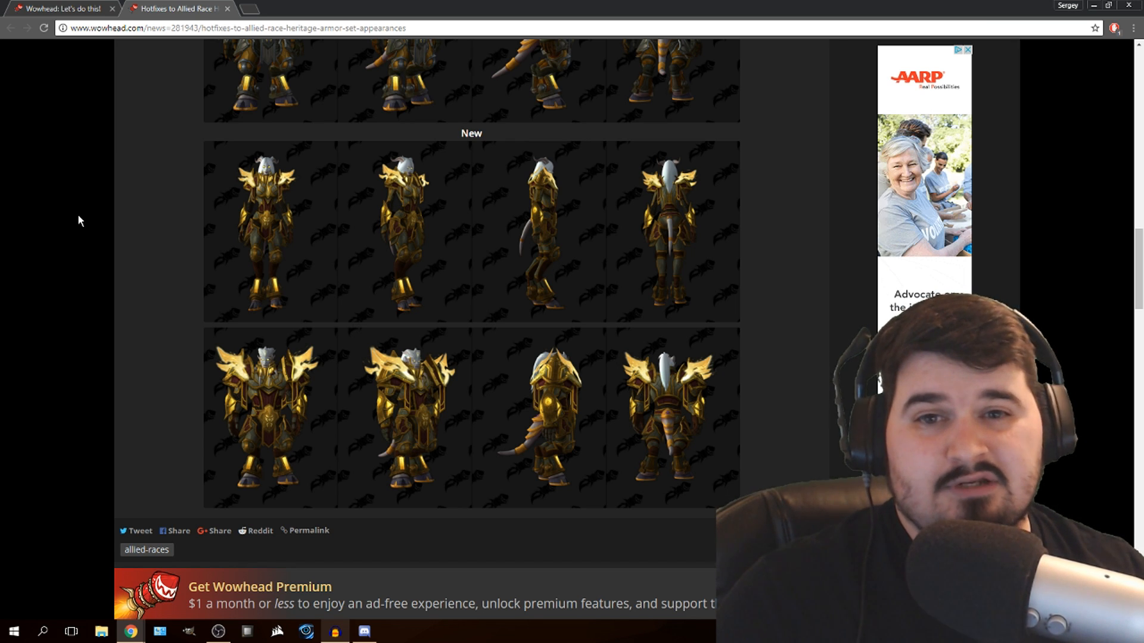
scroll(down, 3)
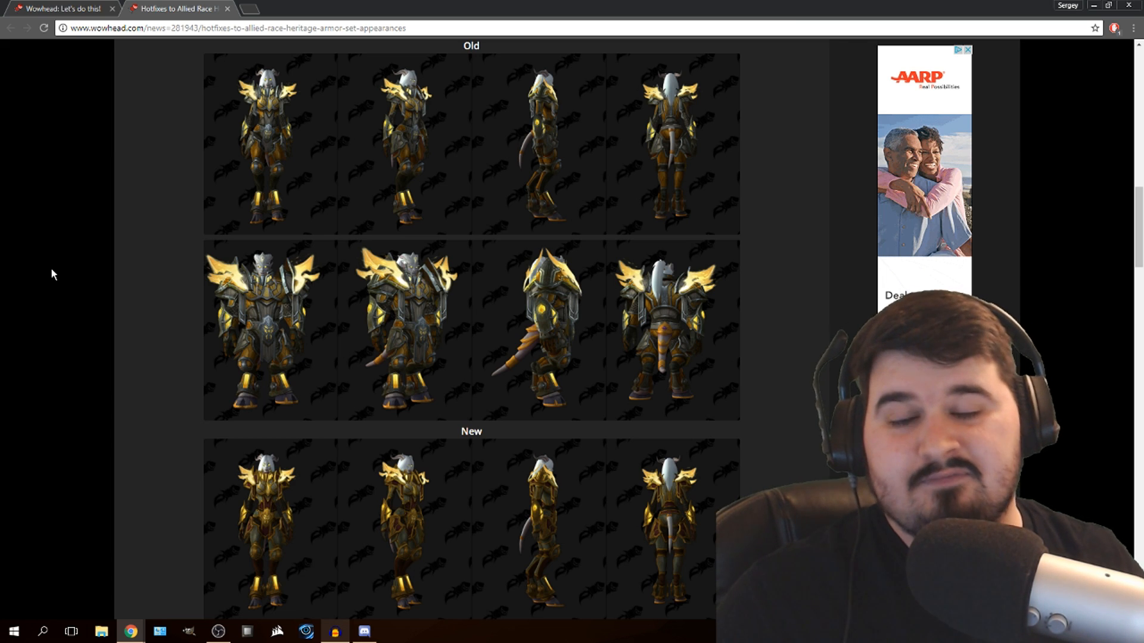
scroll(down, 3)
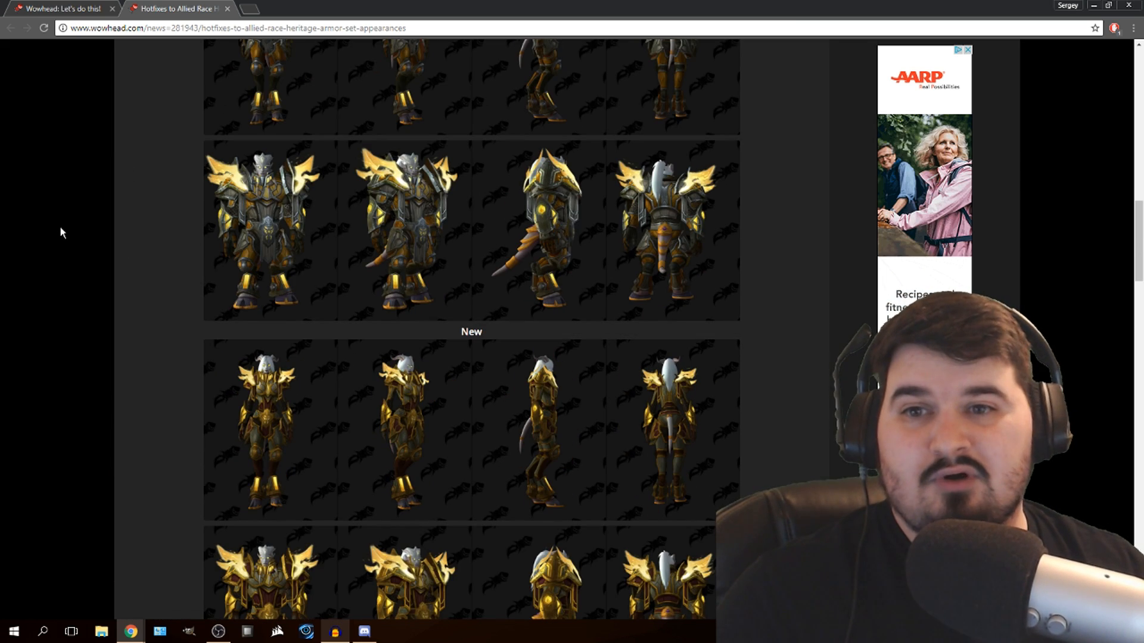
Open 'Battle for Azeroth: New Formula for Calculating Ability Damage' and reach its Legion formula section.
click(10, 28)
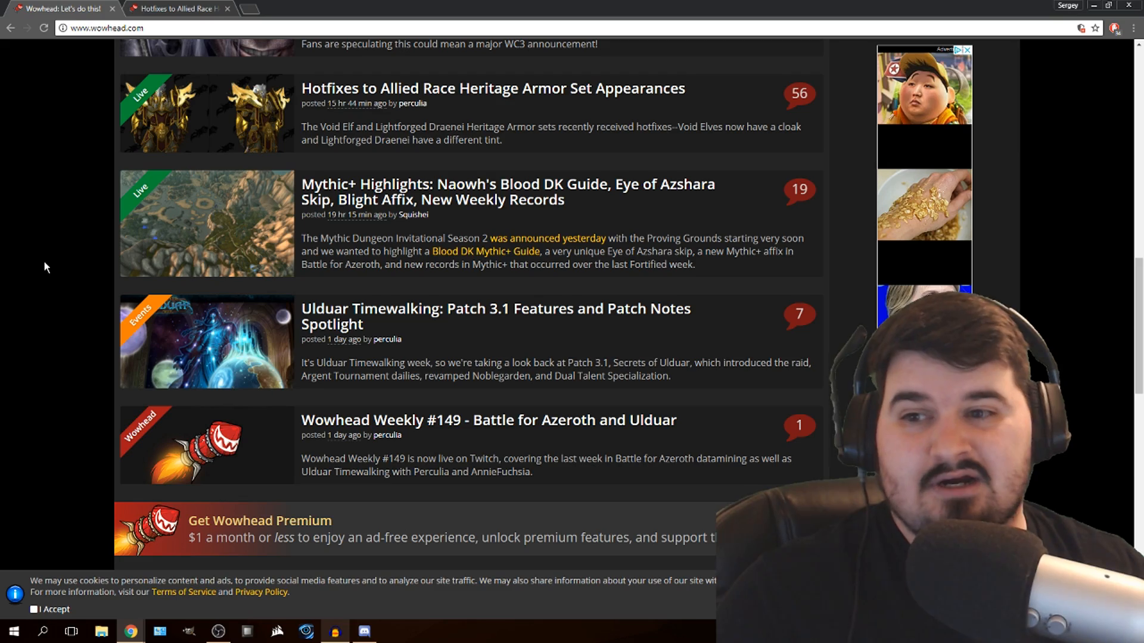
scroll(down, 3)
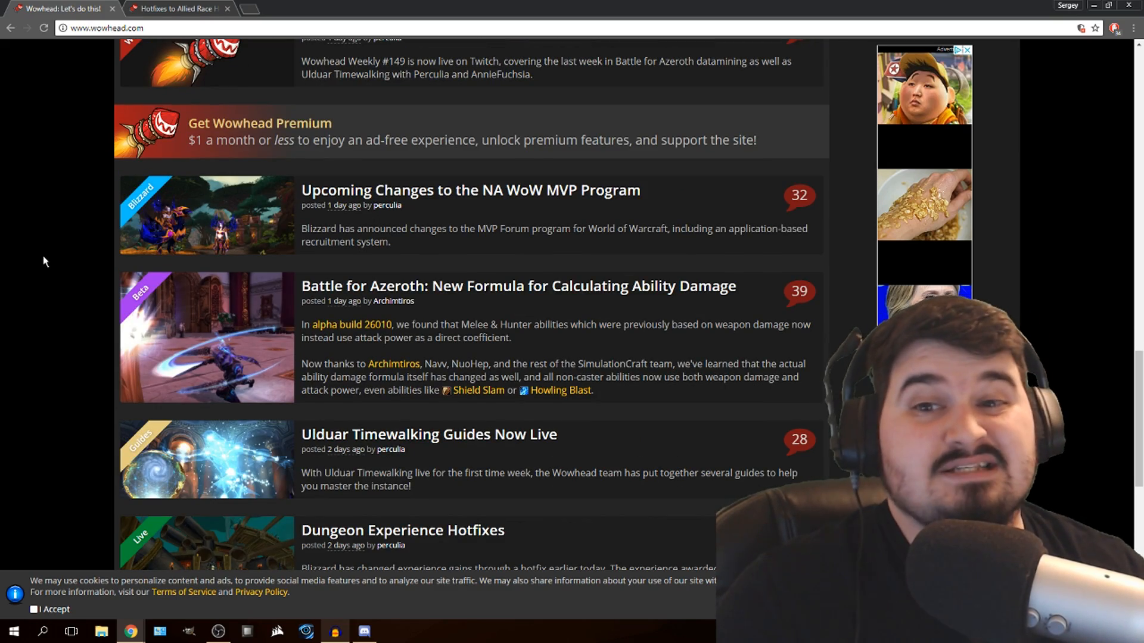
click(517, 285)
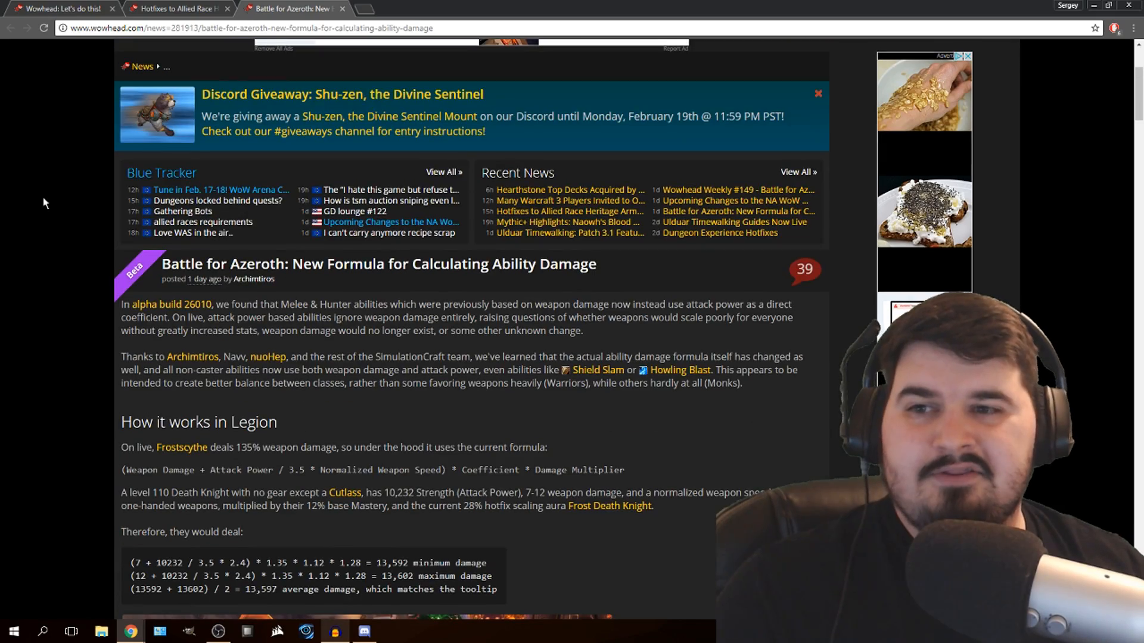
scroll(down, 3)
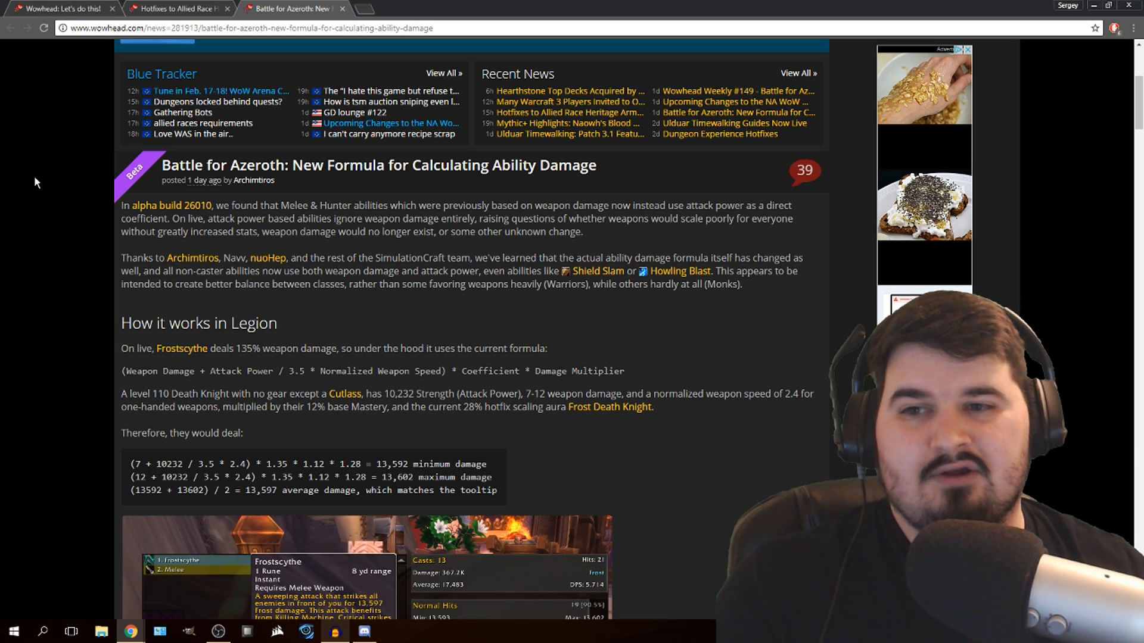
scroll(down, 3)
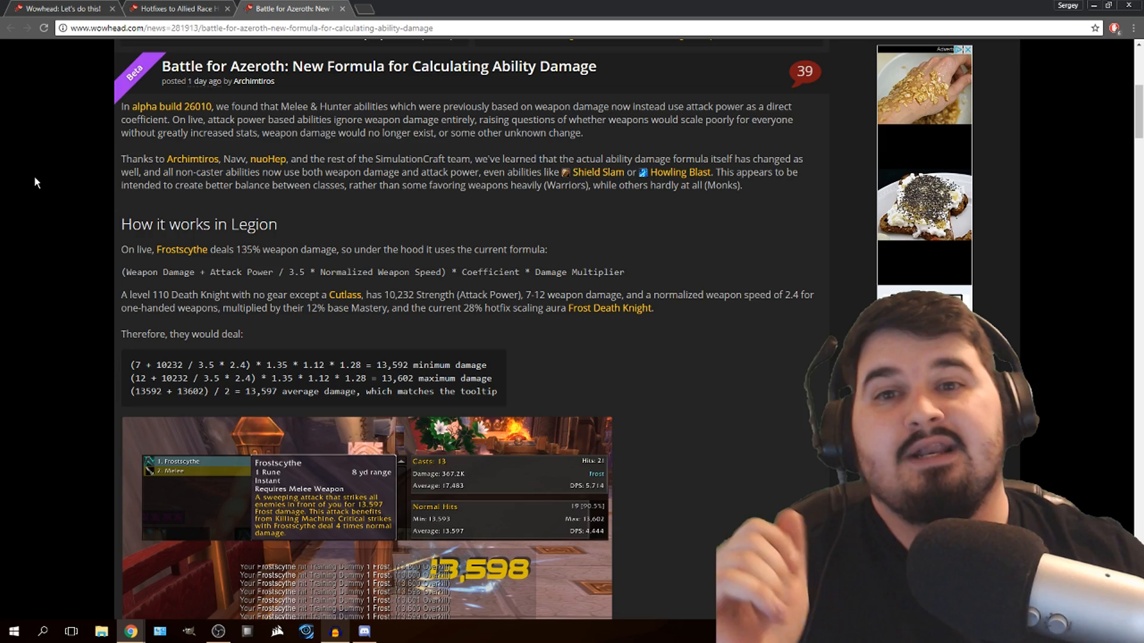
Read through 'Changes in Battle for Azeroth' down to the 'What does this mean?' section.
scroll(down, 3)
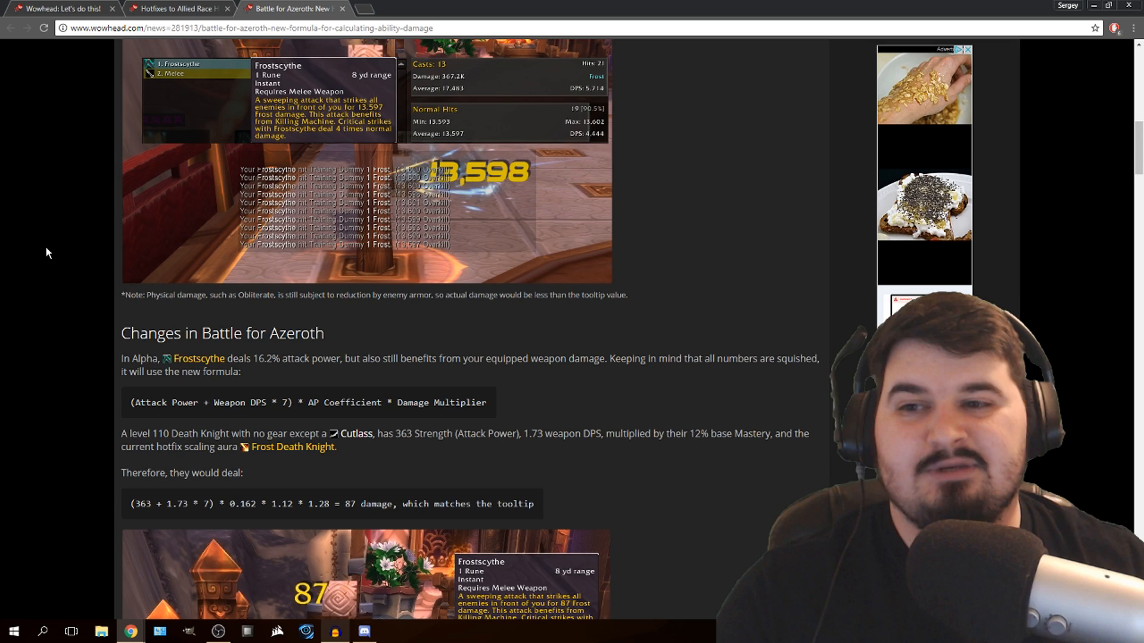
scroll(down, 3)
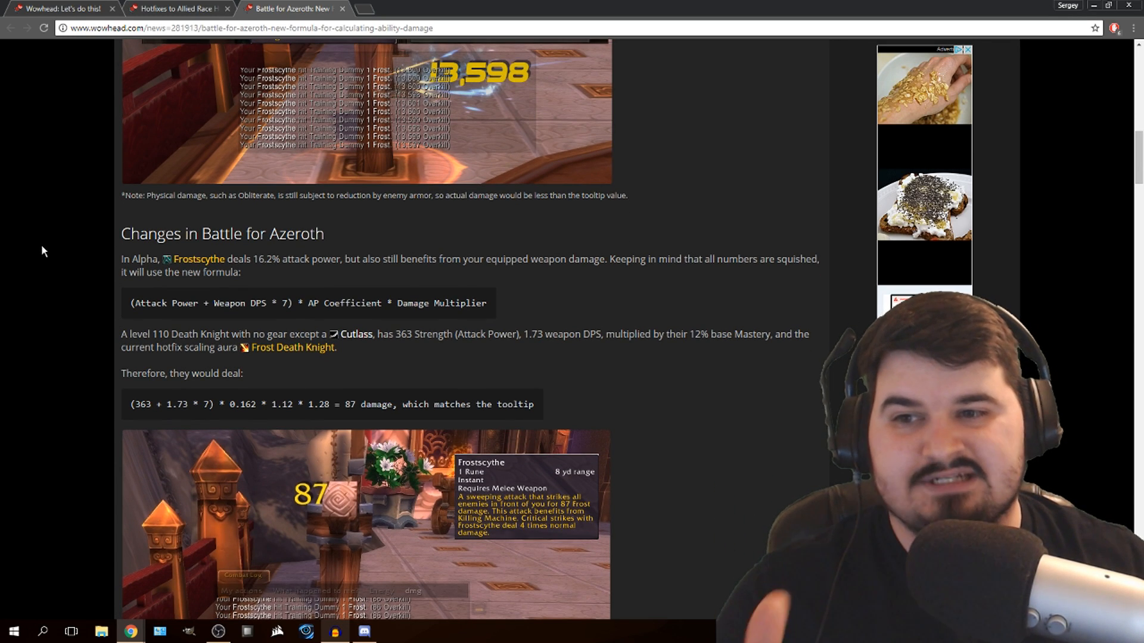
scroll(down, 3)
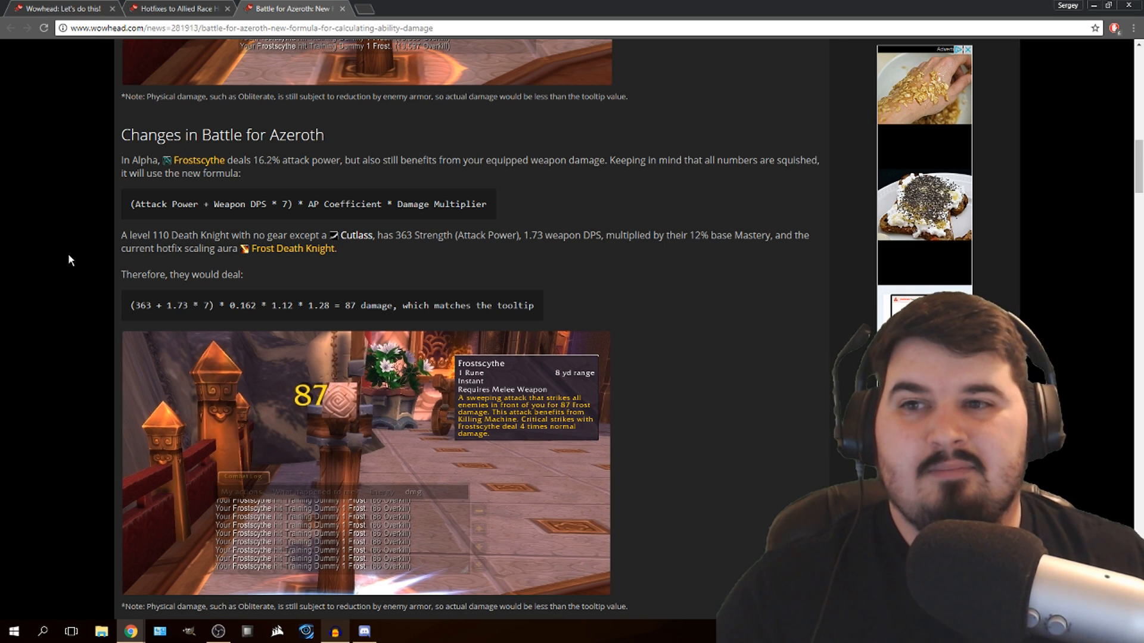
scroll(down, 3)
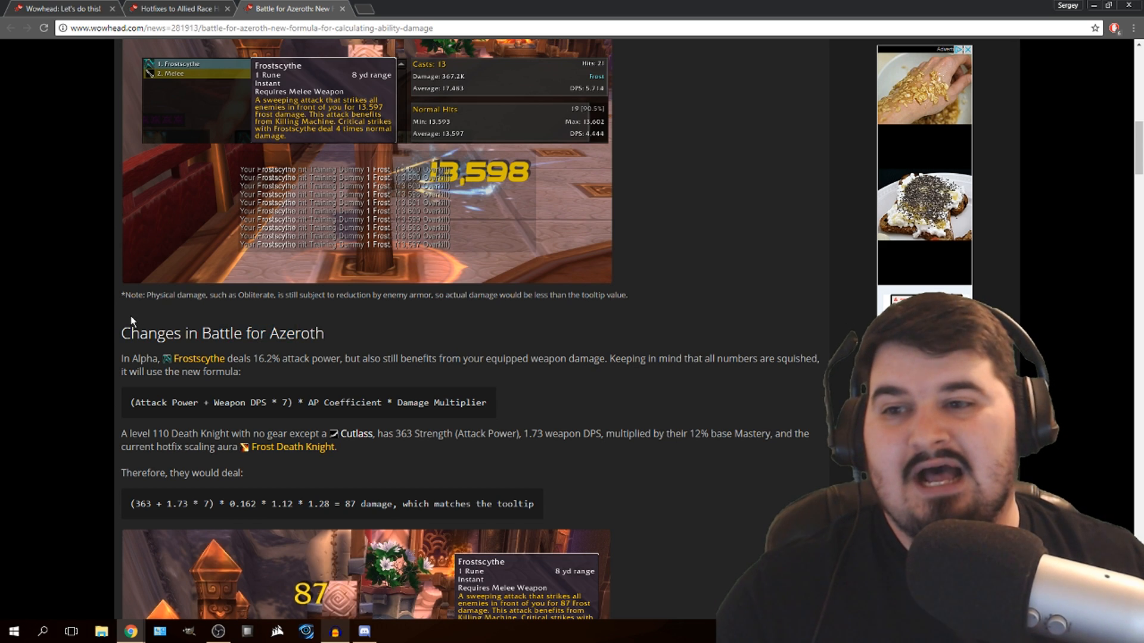
mouse_move(343, 372)
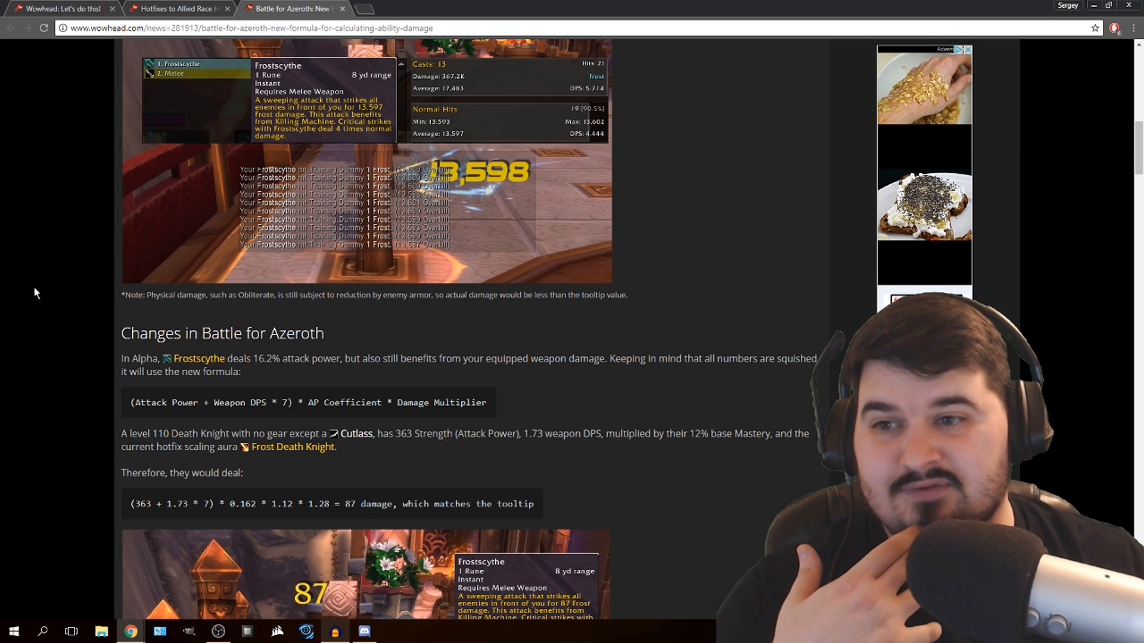
scroll(down, 3)
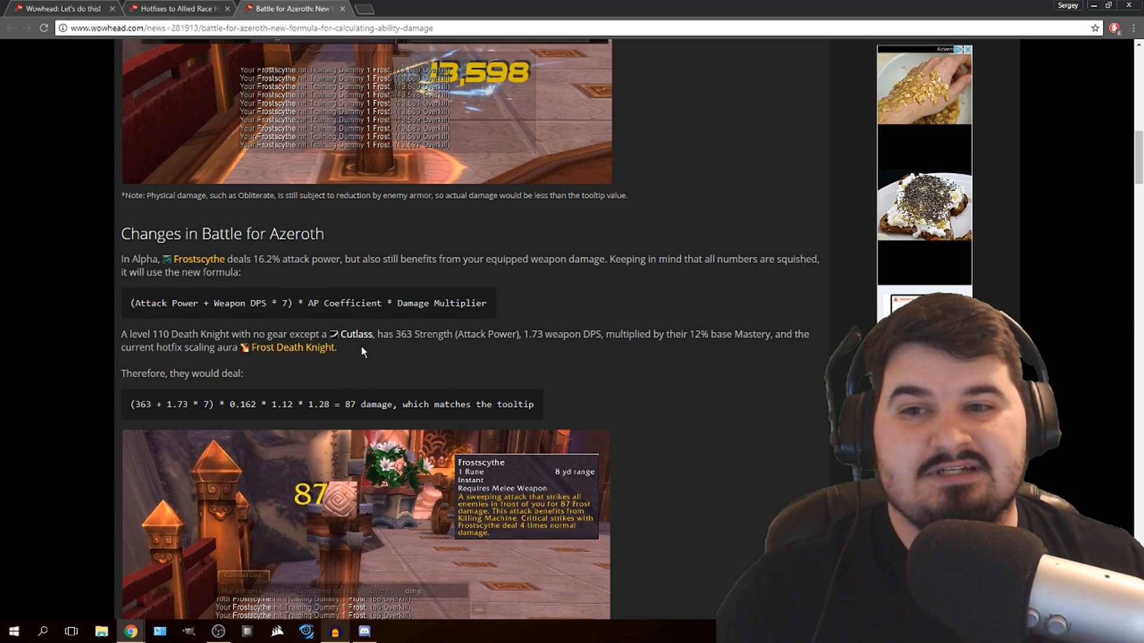
mouse_move(355, 334)
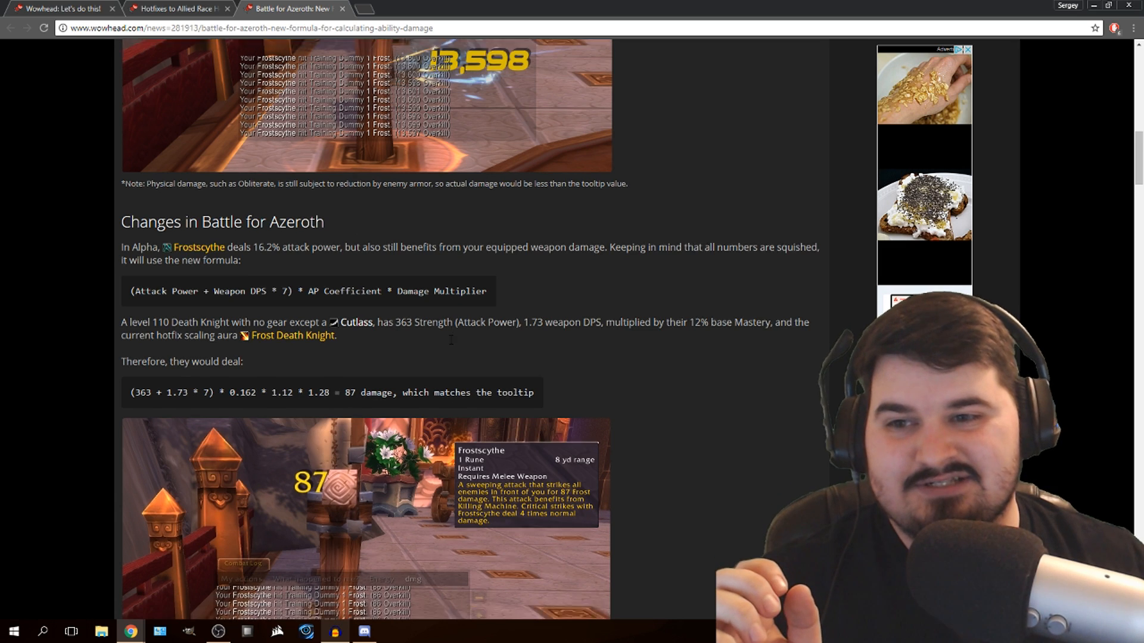
scroll(down, 3)
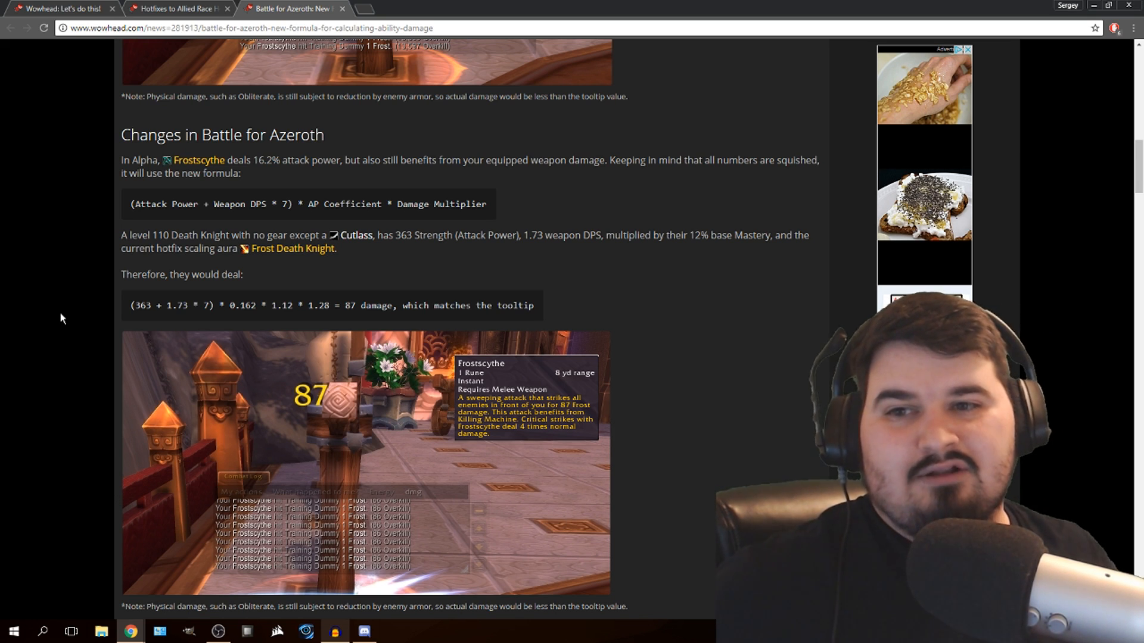
mouse_move(355, 234)
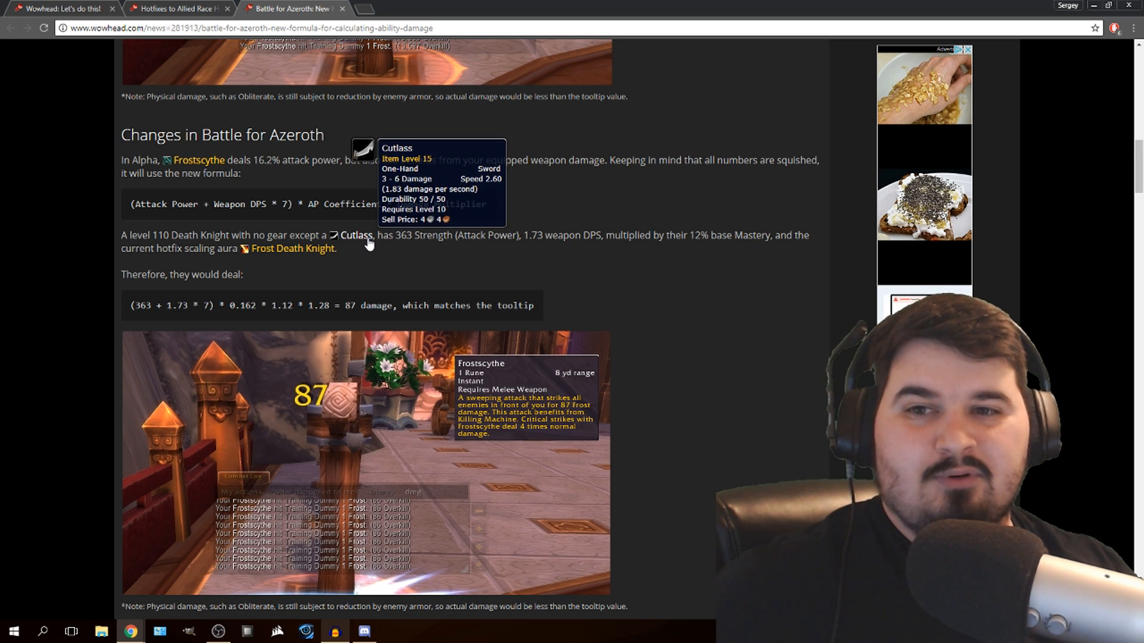
mouse_move(18, 230)
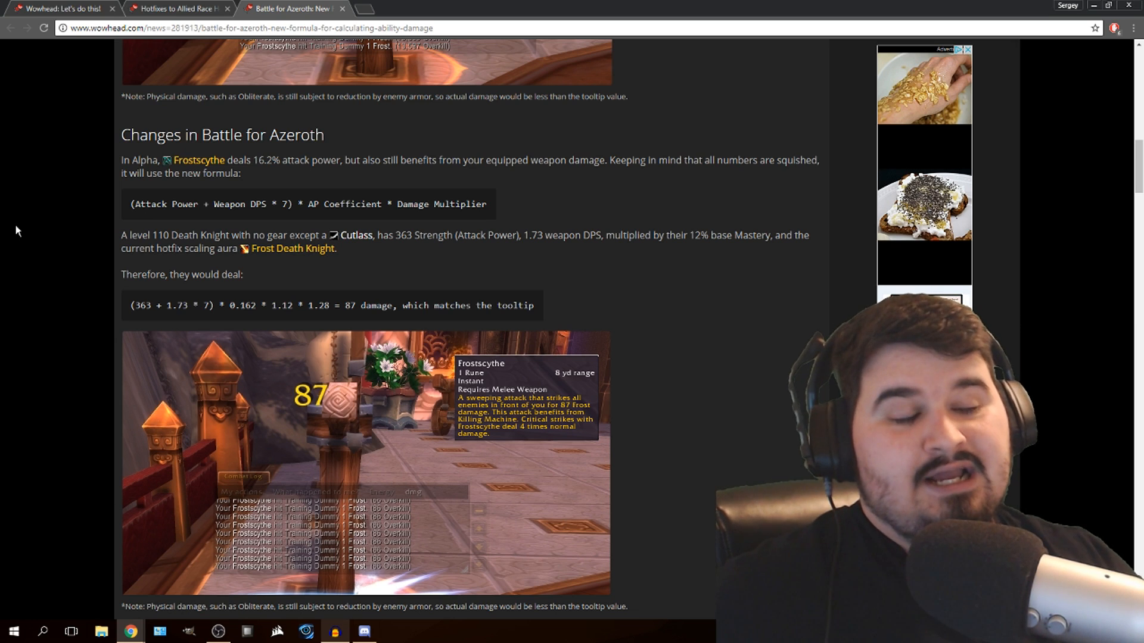
scroll(down, 3)
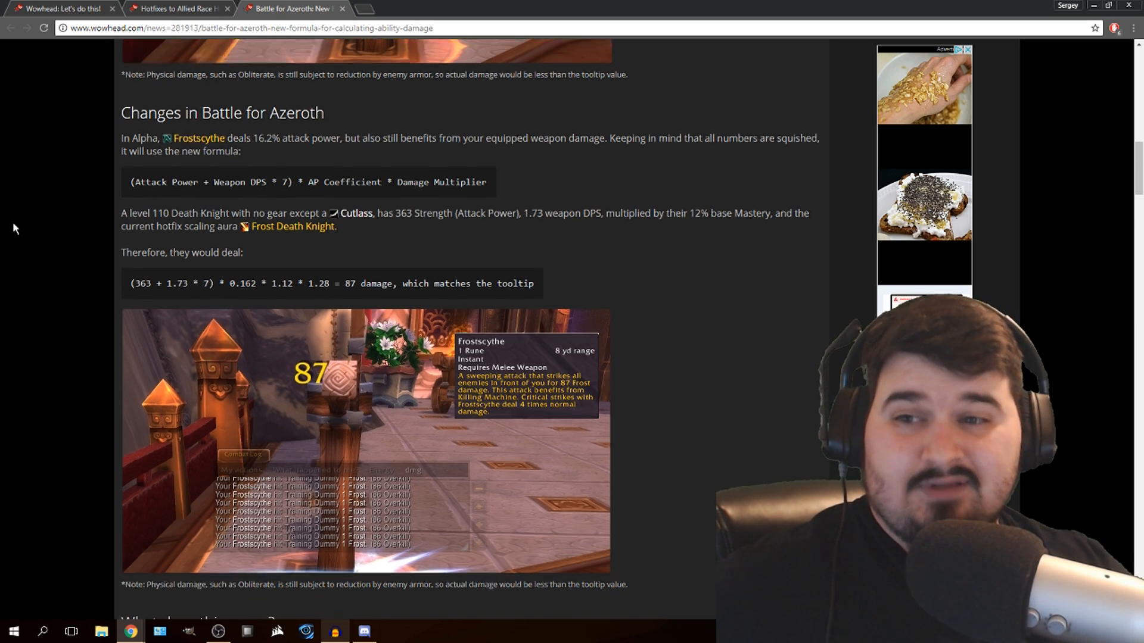
scroll(down, 3)
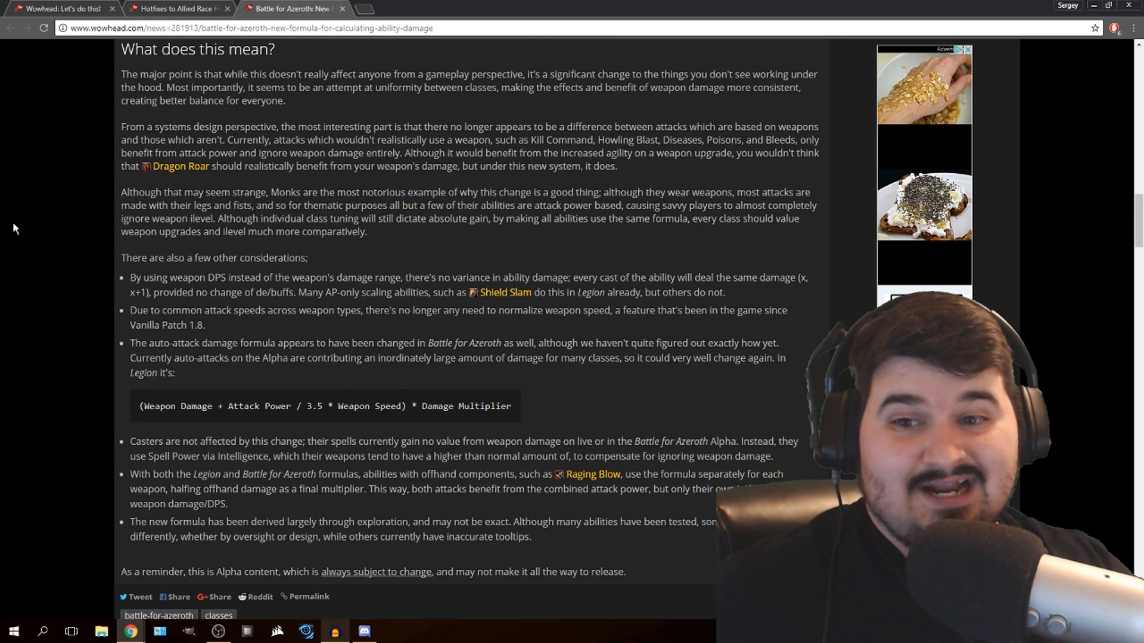